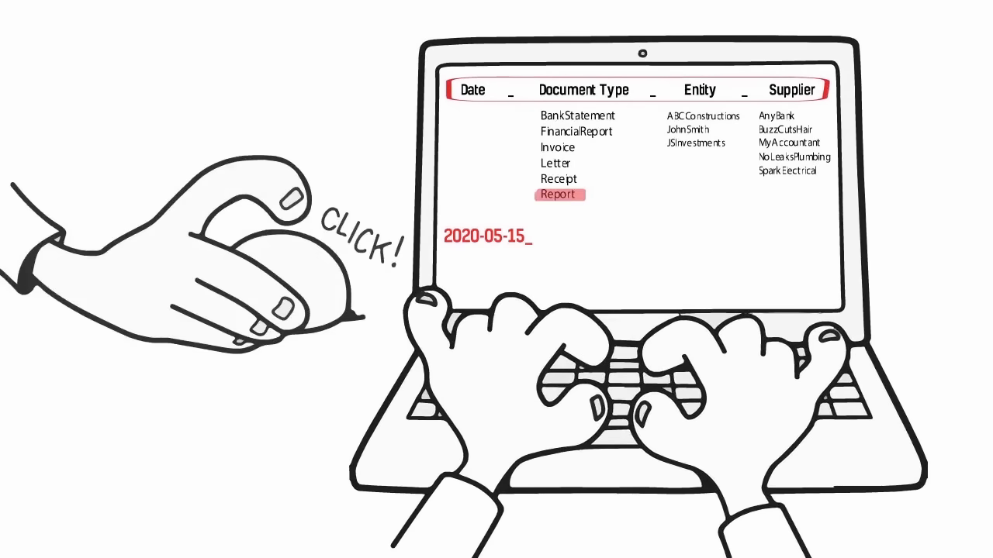
left_click(687, 129)
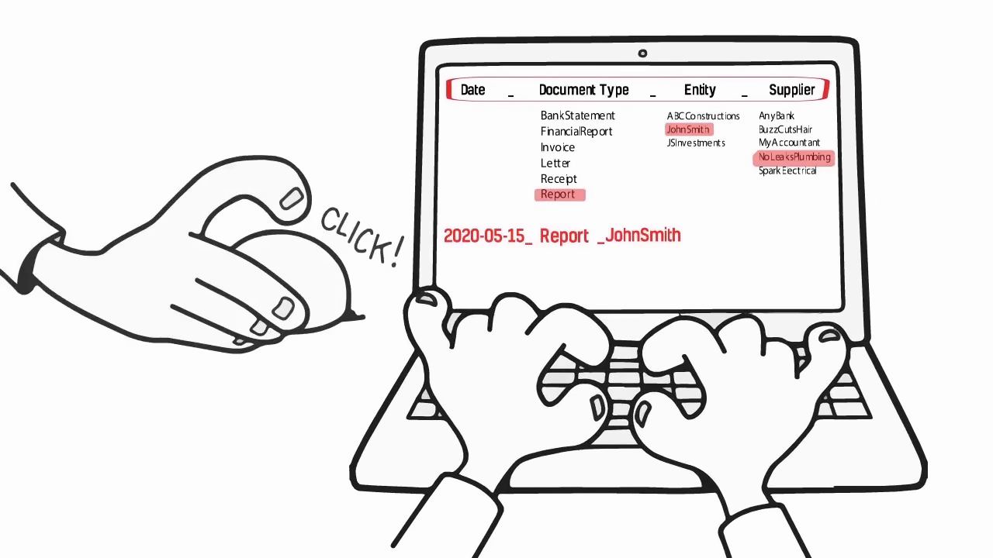